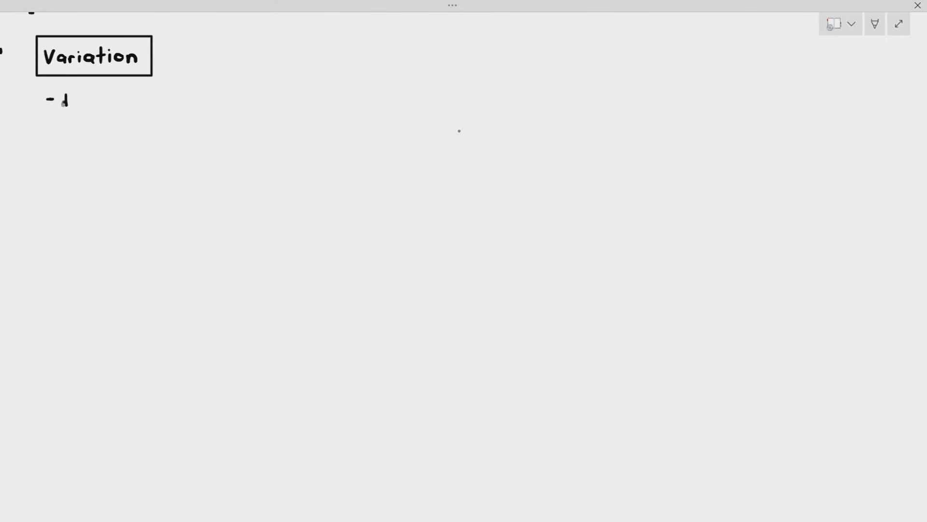
type("differences between organisms")
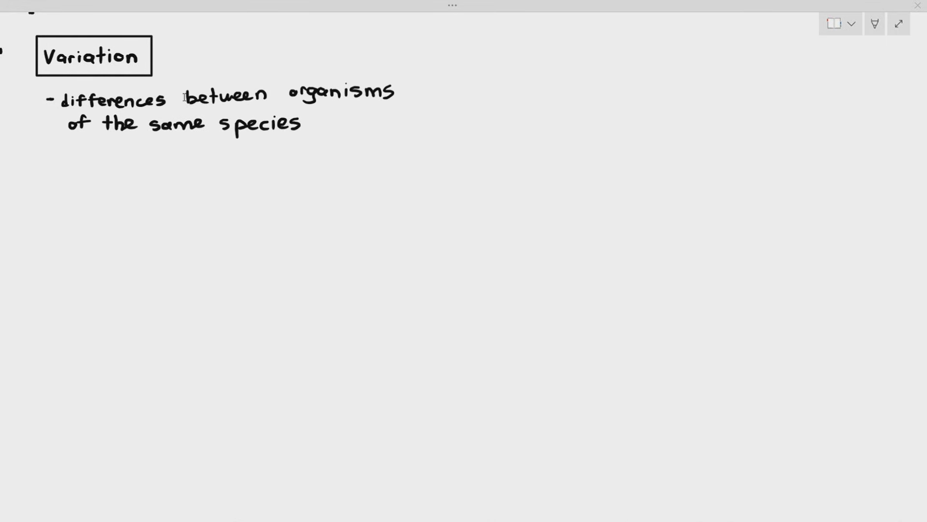
mouse_move(199, 106)
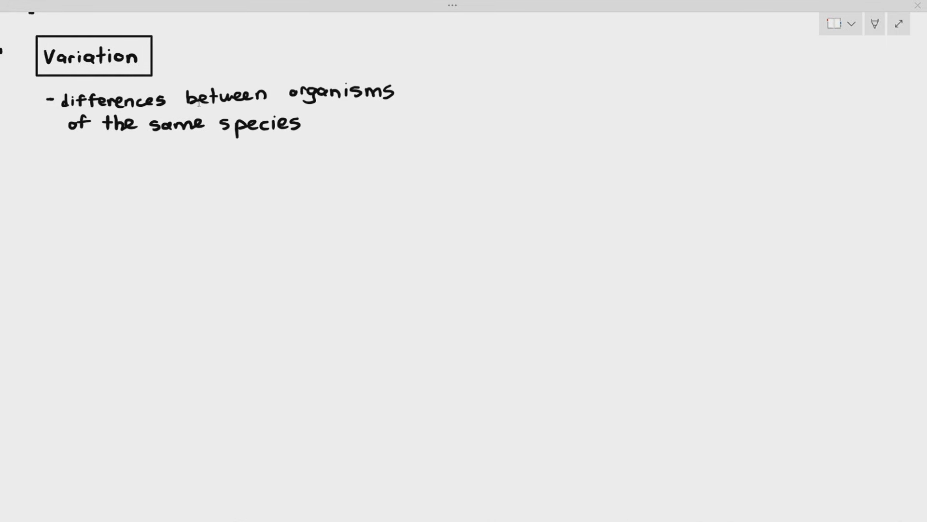